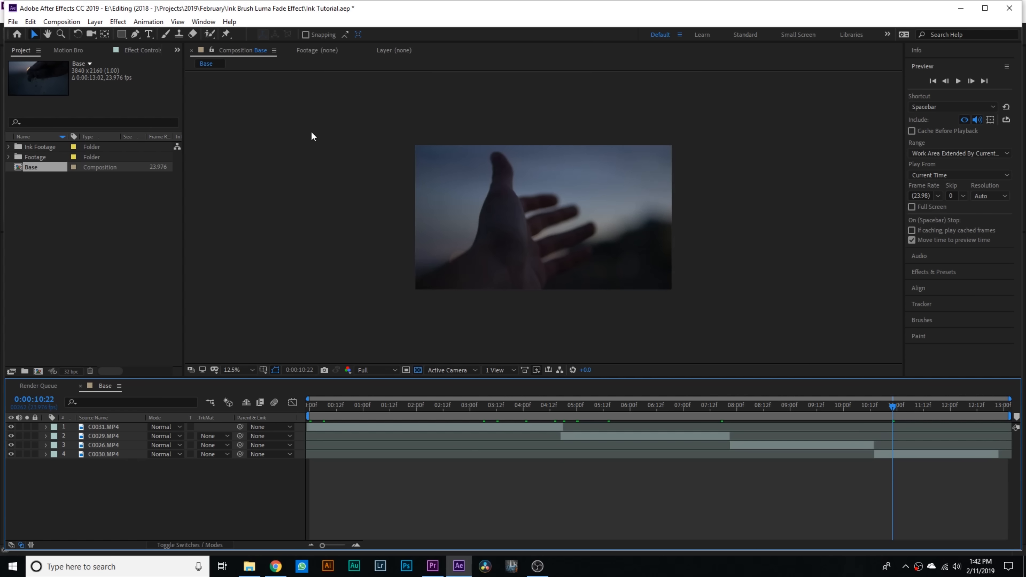
Return from the file browser to the After Effects Base composition with no ink files selected
{"action": "left_click", "coordinate": [275, 567]}
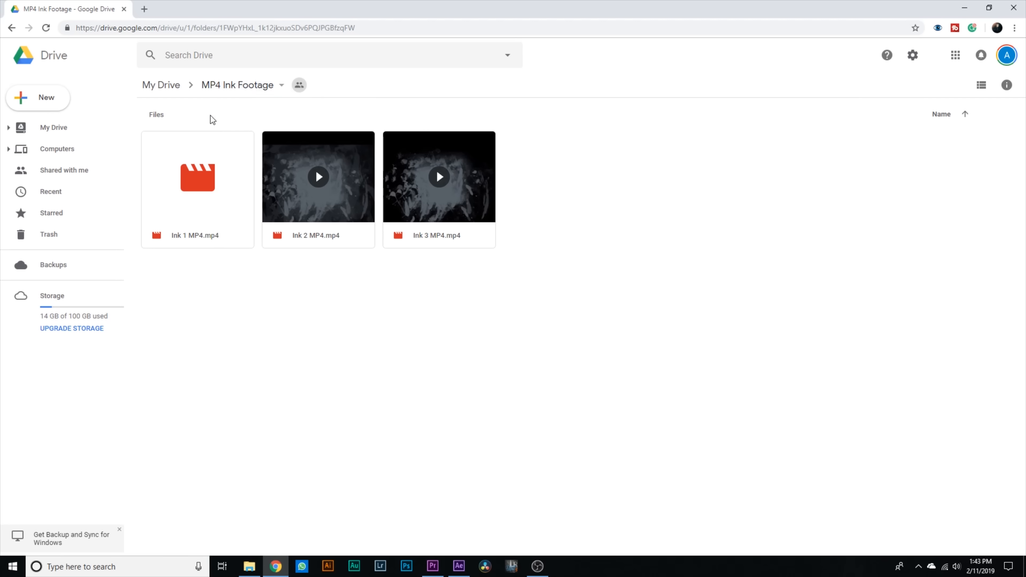
{"action": "mouse_move", "coordinate": [208, 228]}
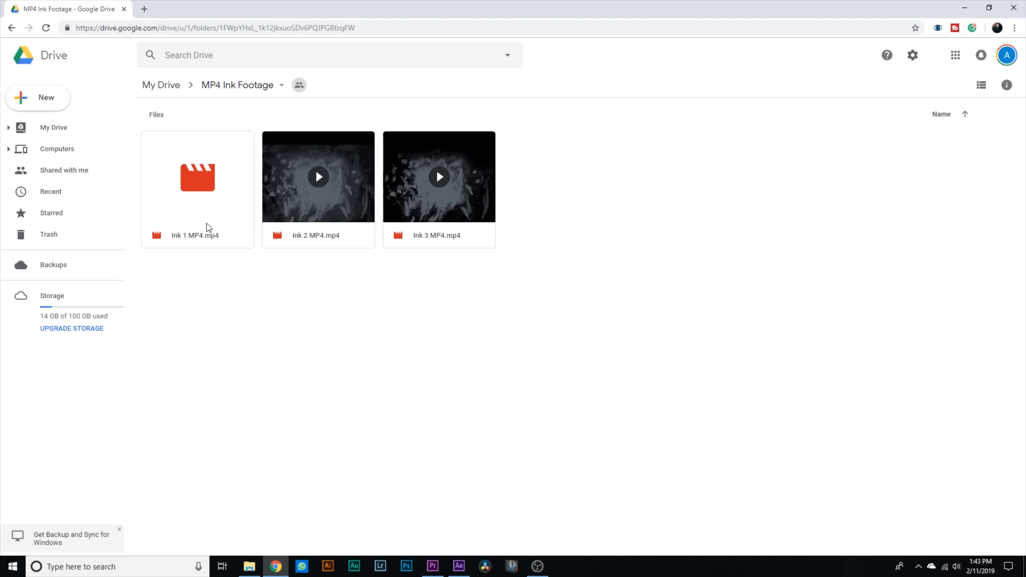
{"action": "mouse_move", "coordinate": [620, 210]}
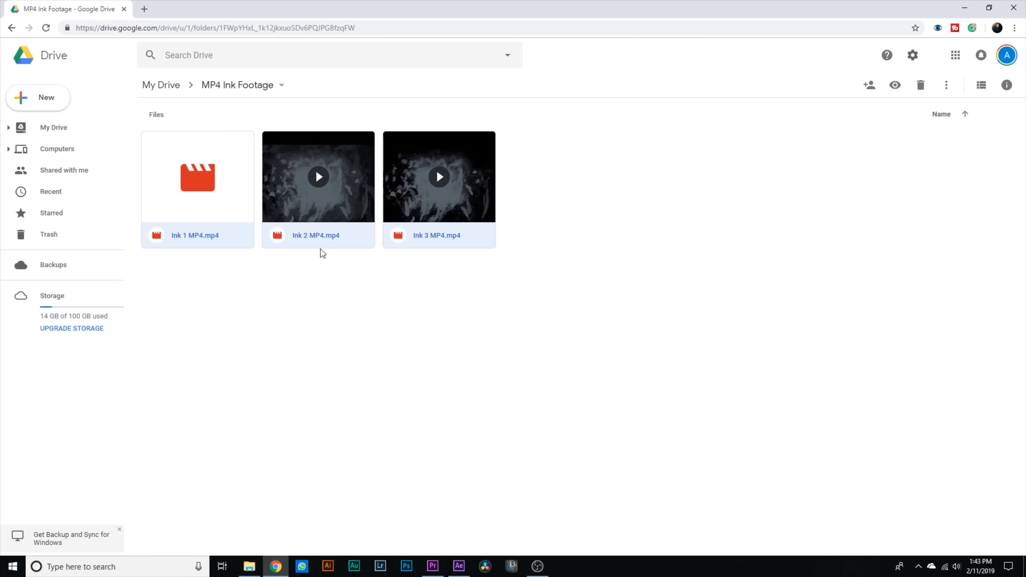
{"action": "mouse_move", "coordinate": [199, 254]}
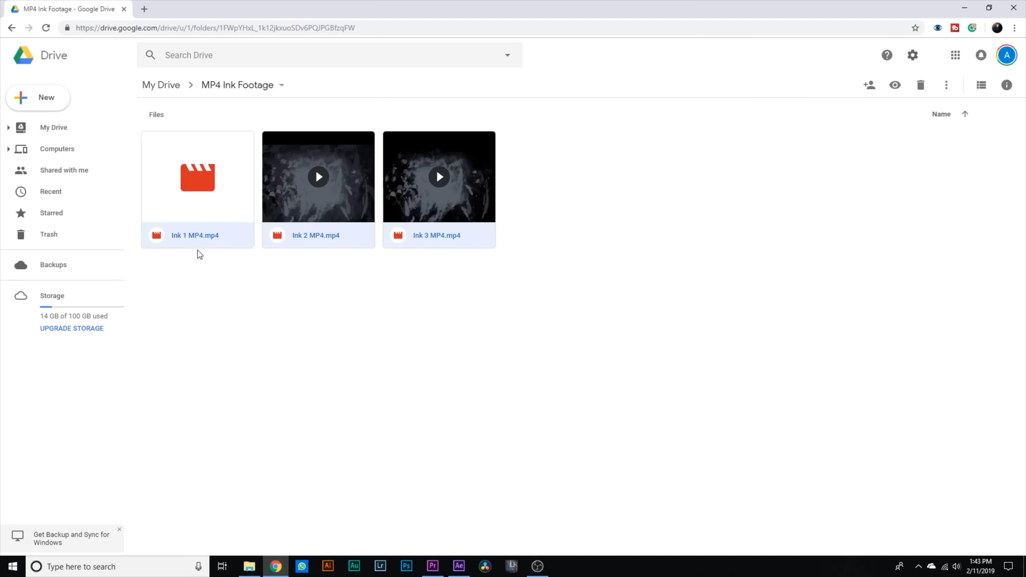
{"action": "left_click", "coordinate": [622, 171]}
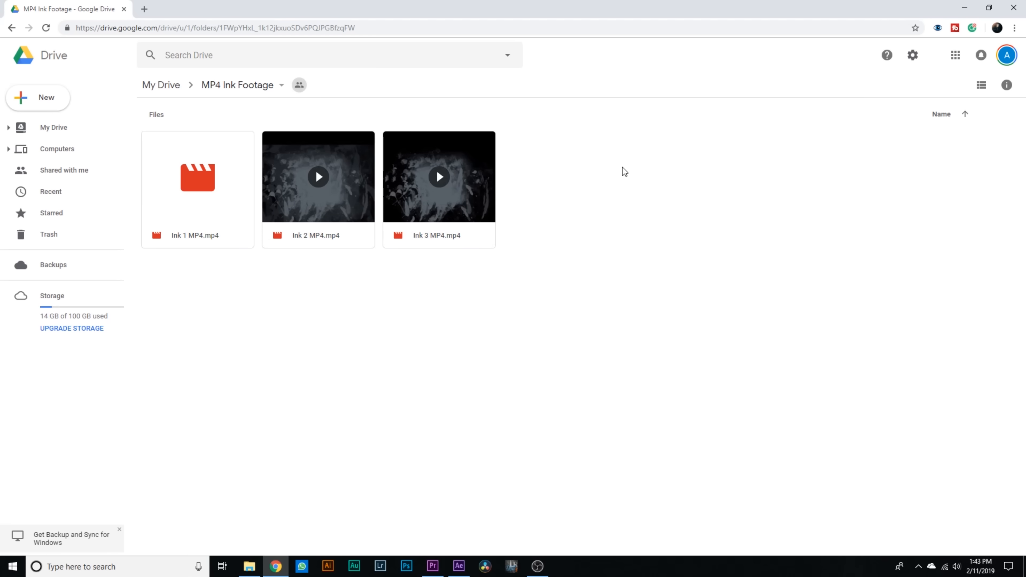
{"action": "mouse_move", "coordinate": [474, 272]}
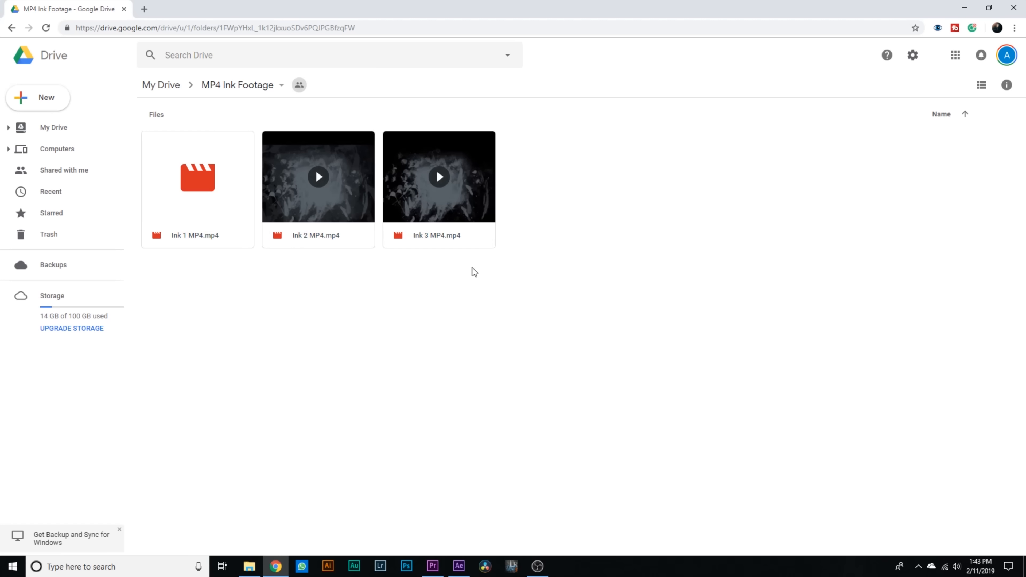
{"action": "mouse_move", "coordinate": [419, 149]}
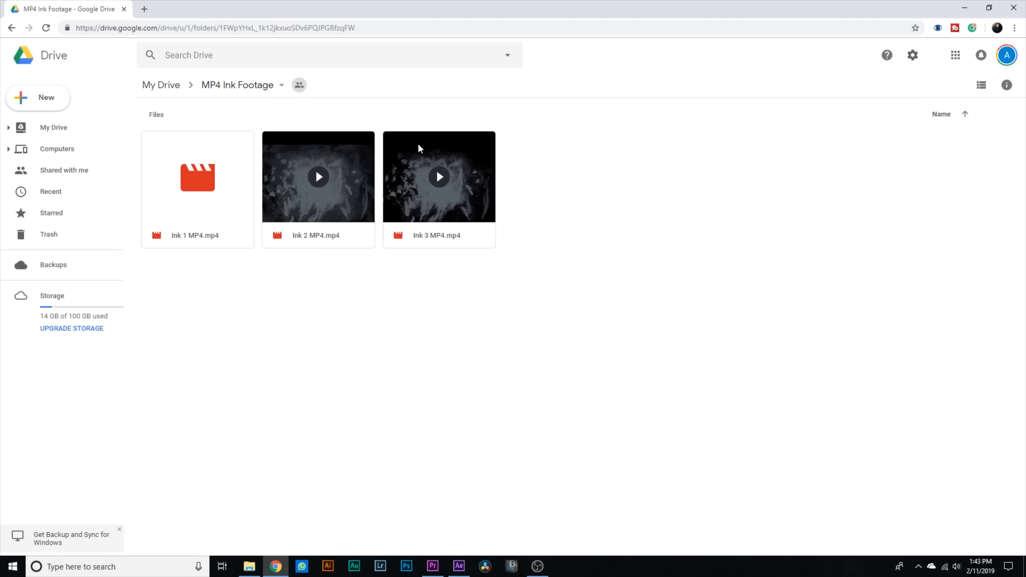
{"action": "mouse_move", "coordinate": [414, 154]}
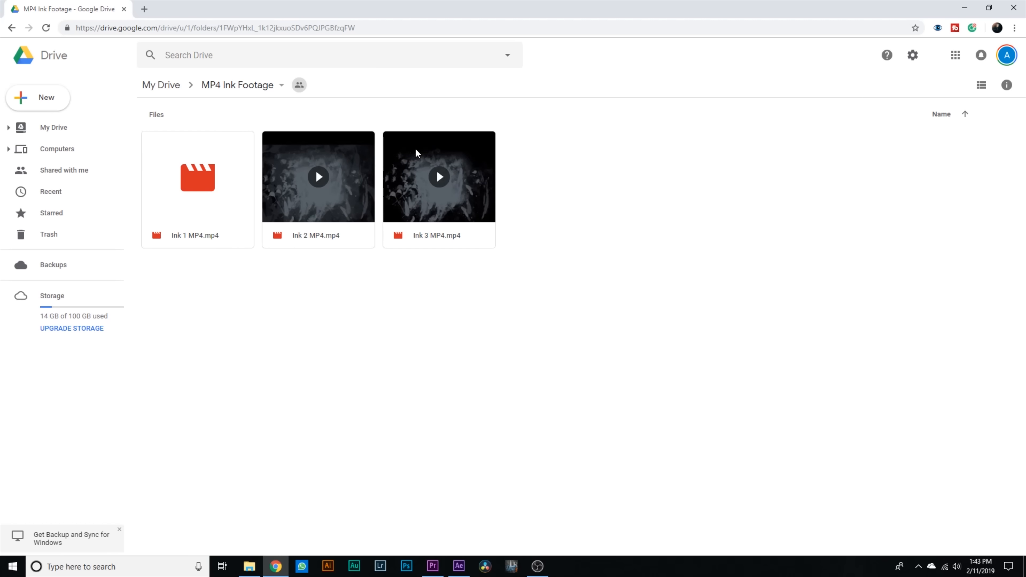
{"action": "left_click", "coordinate": [458, 566]}
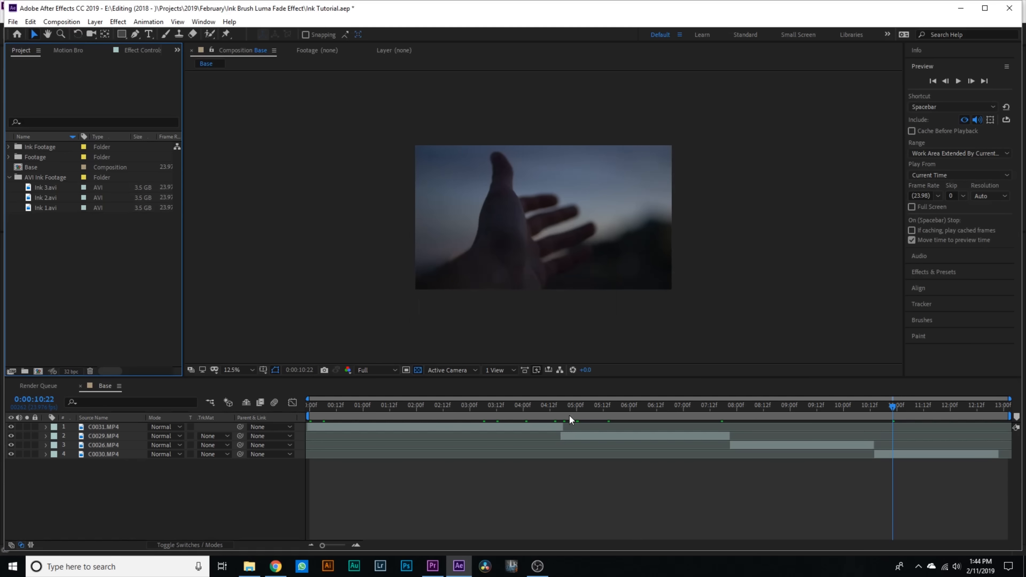
Put Ink 1.avi as the top layer above clip C0029, starting near 4:17
{"action": "left_click", "coordinate": [561, 405]}
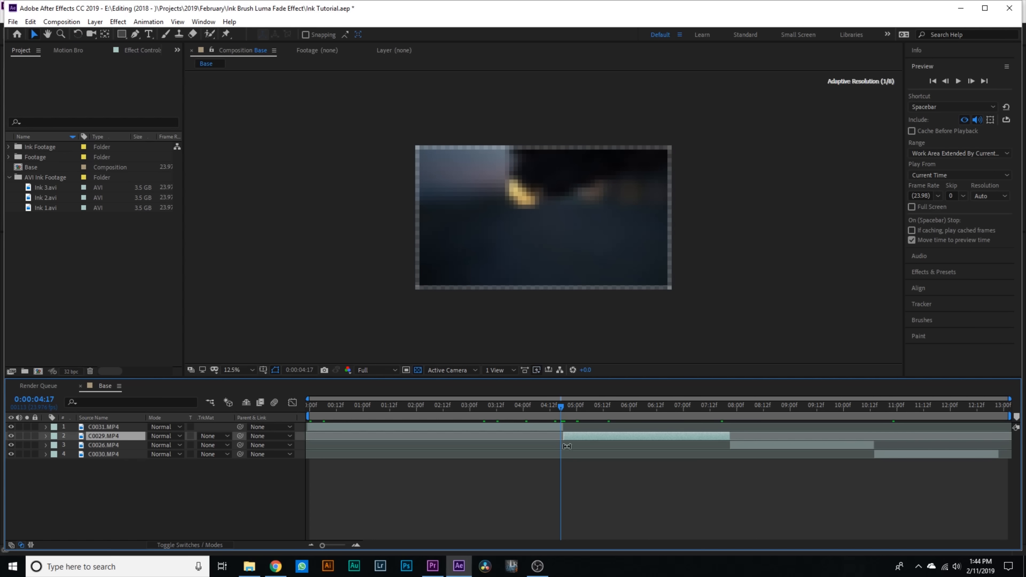
{"action": "left_click", "coordinate": [102, 426]}
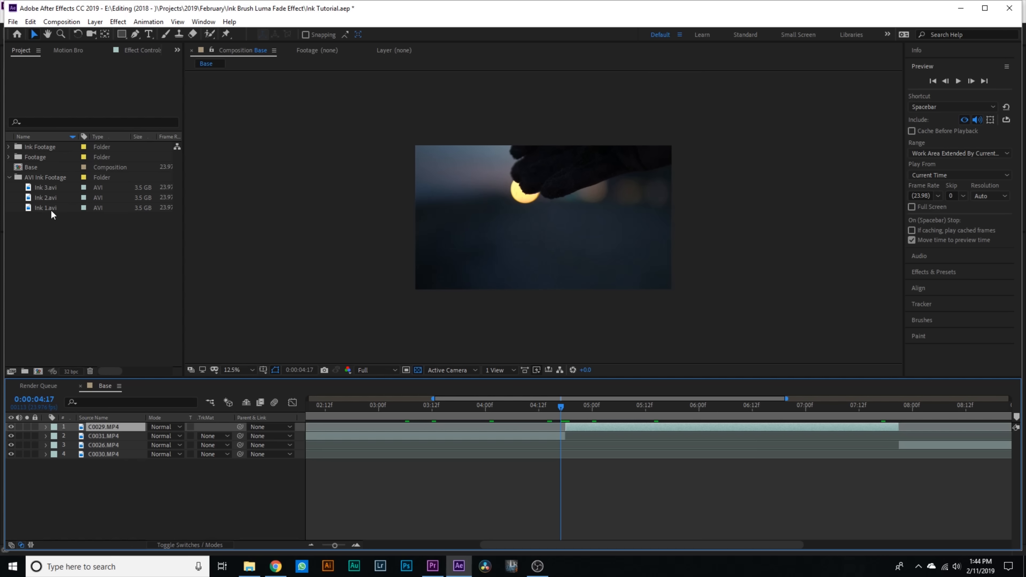
{"action": "mouse_move", "coordinate": [42, 210]}
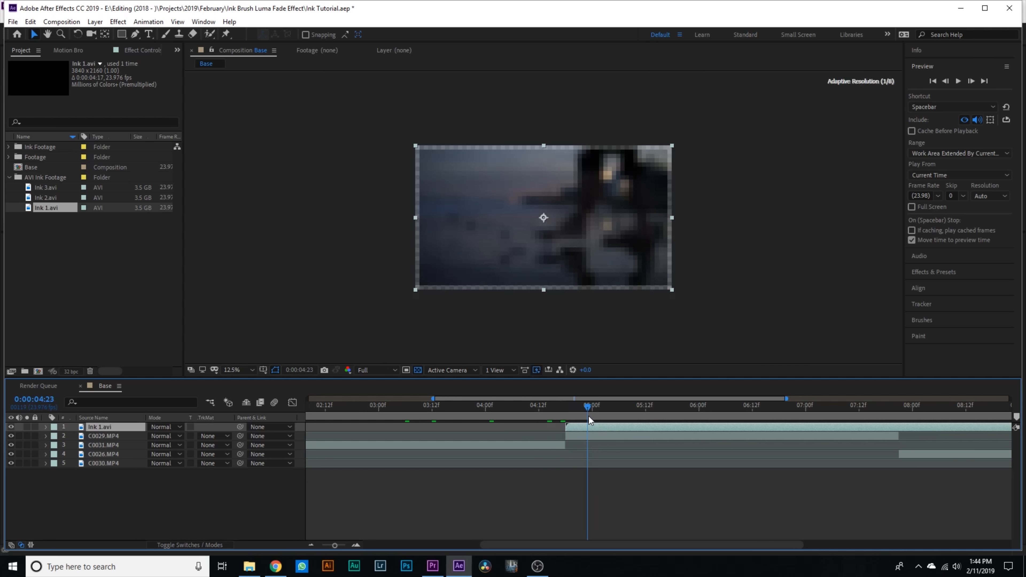
{"action": "left_click", "coordinate": [102, 436]}
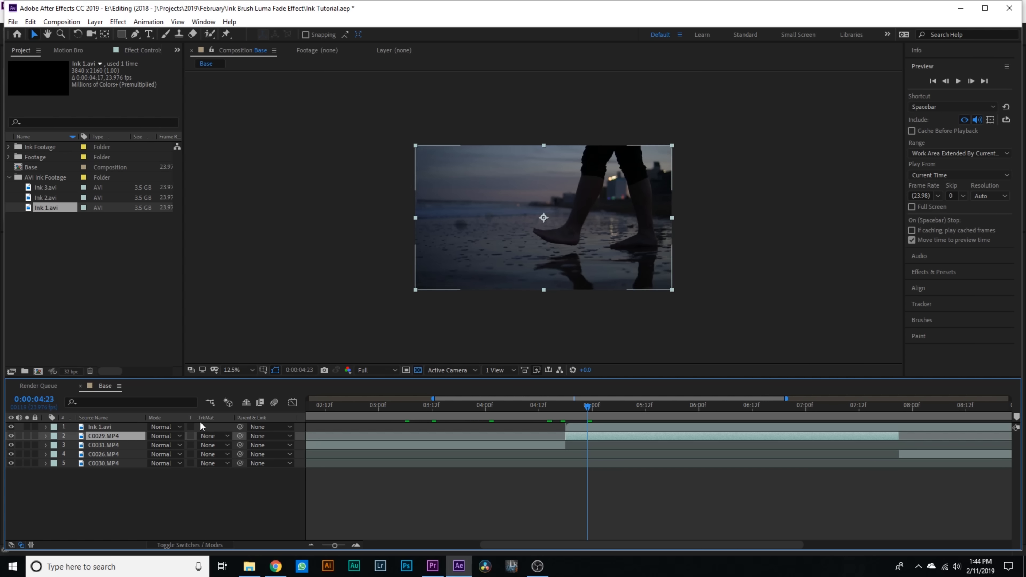
{"action": "mouse_move", "coordinate": [189, 545]}
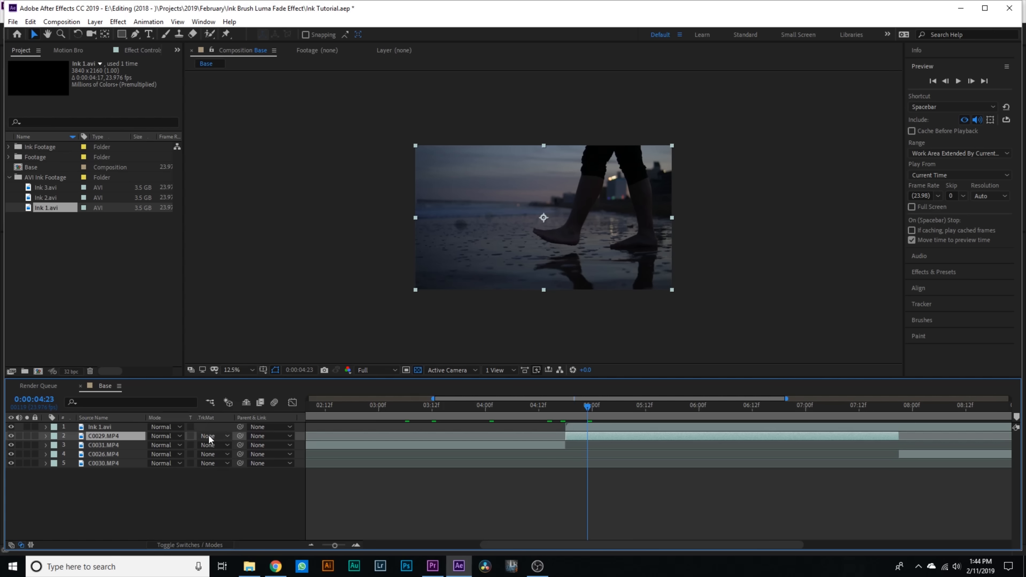
Set C0029's track matte to Alpha Matte "Ink 1.avi" and preview the ink reveal
{"action": "left_click", "coordinate": [209, 436]}
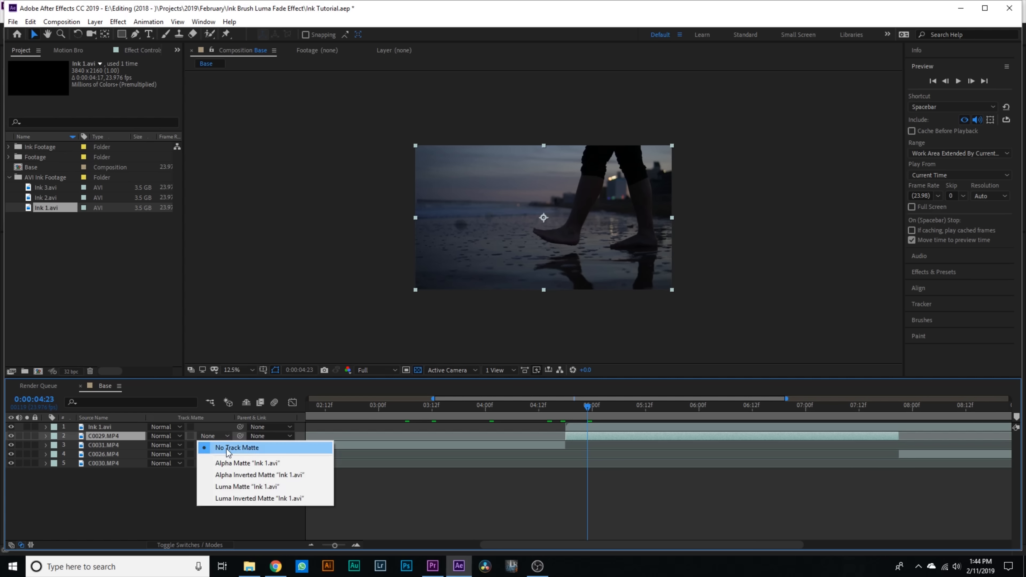
{"action": "left_click", "coordinate": [248, 463]}
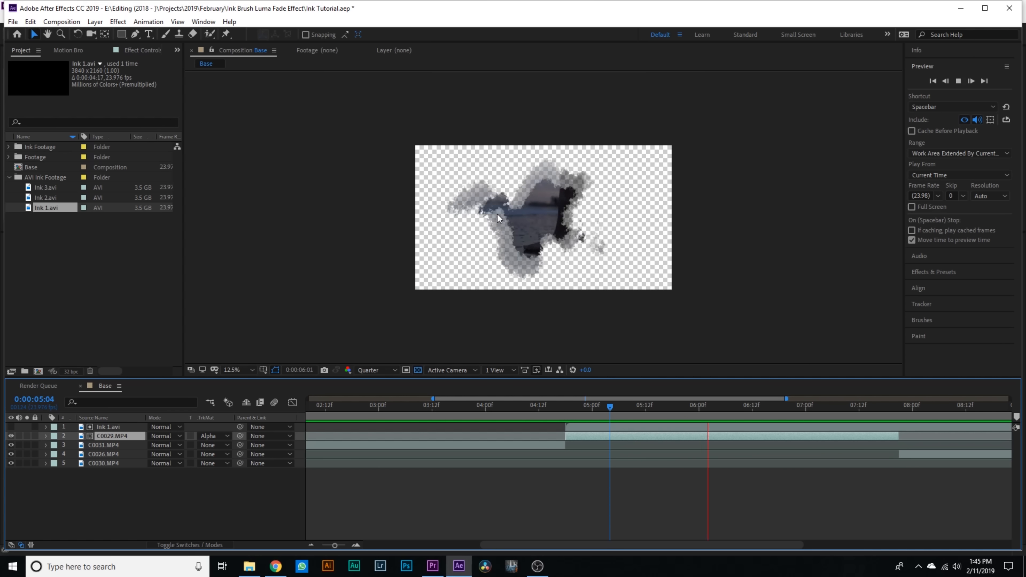
{"action": "left_click", "coordinate": [916, 413]}
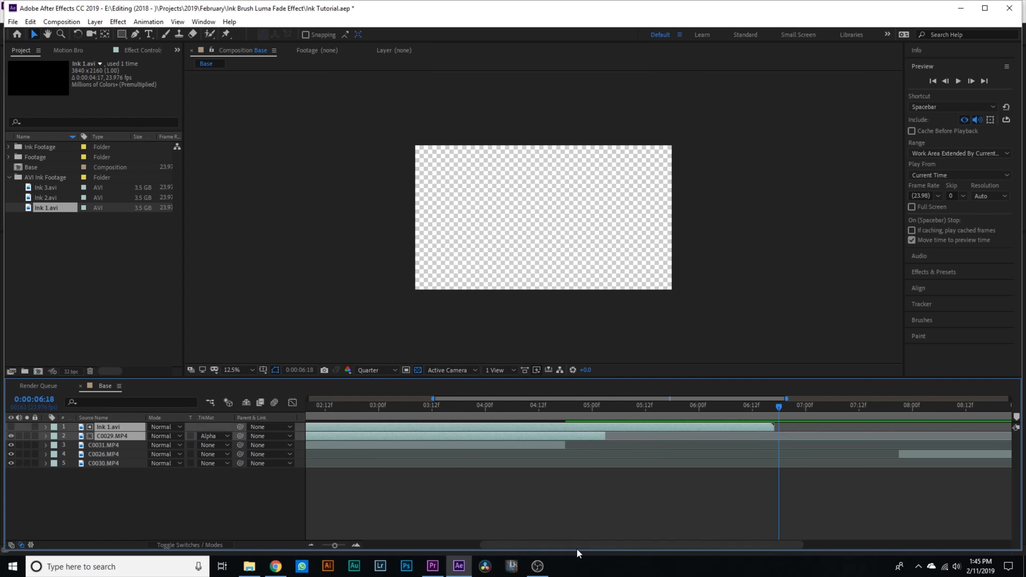
{"action": "left_click", "coordinate": [351, 411]}
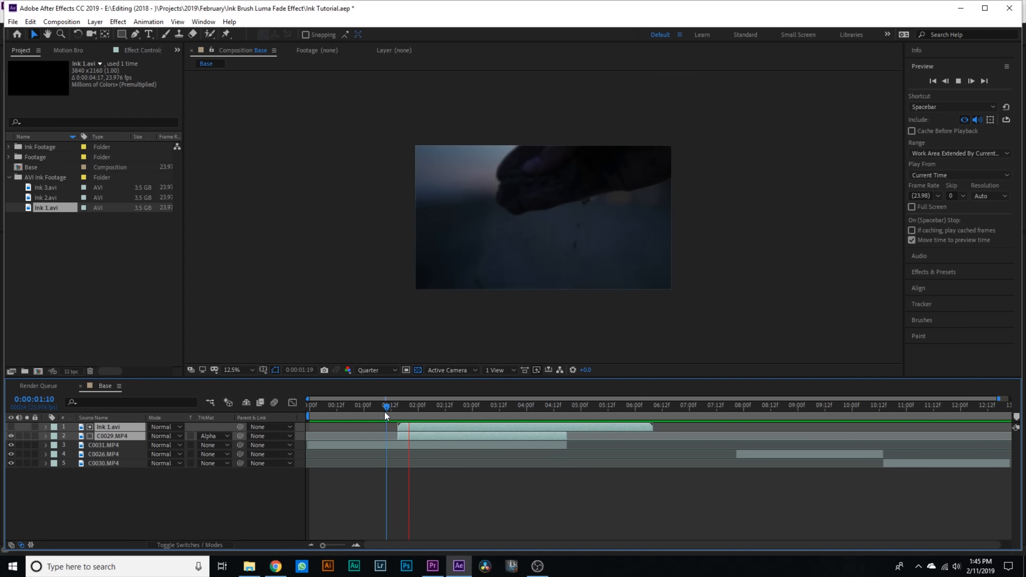
Scale the Ink 1.avi matte to 265%, check the reveal, and add Ink 2 MP4.mp4 as a layer
{"action": "left_click", "coordinate": [542, 406]}
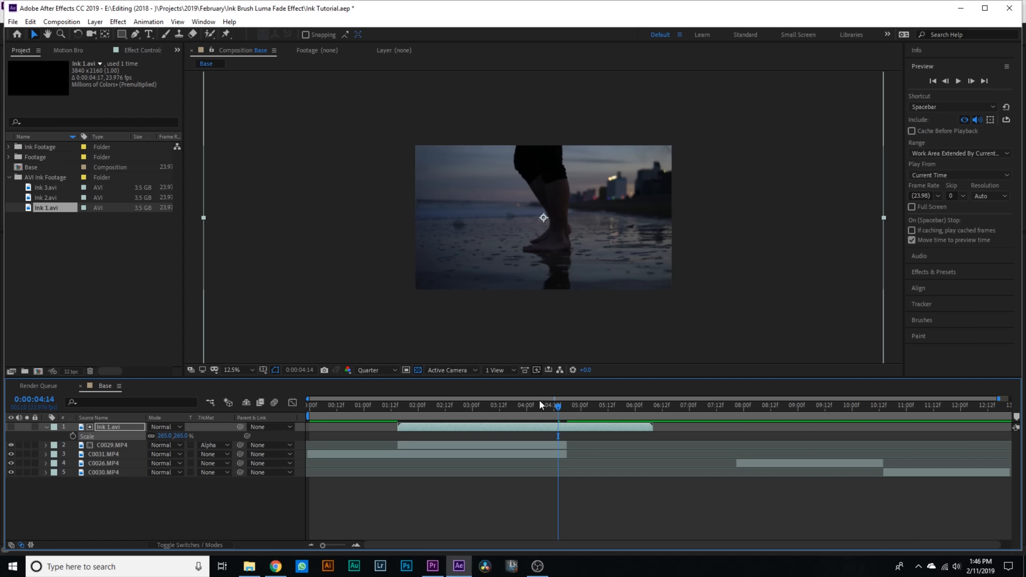
{"action": "left_click", "coordinate": [436, 405]}
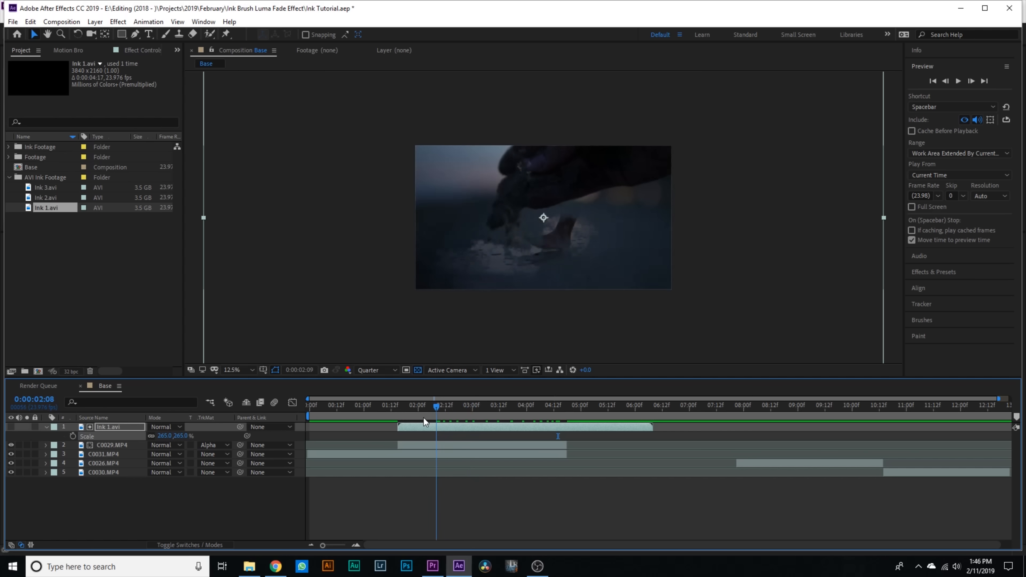
{"action": "left_click", "coordinate": [393, 404]}
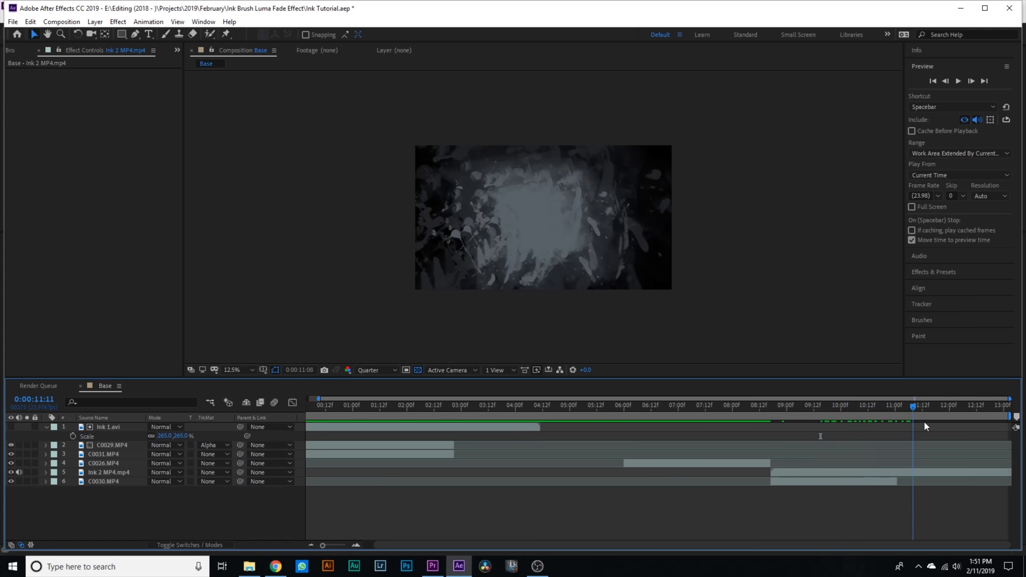
Apply a Luma Key (Key Out Darker, threshold 23) to Ink 2 MP4.mp4, then select C0030
{"action": "left_click", "coordinate": [811, 405]}
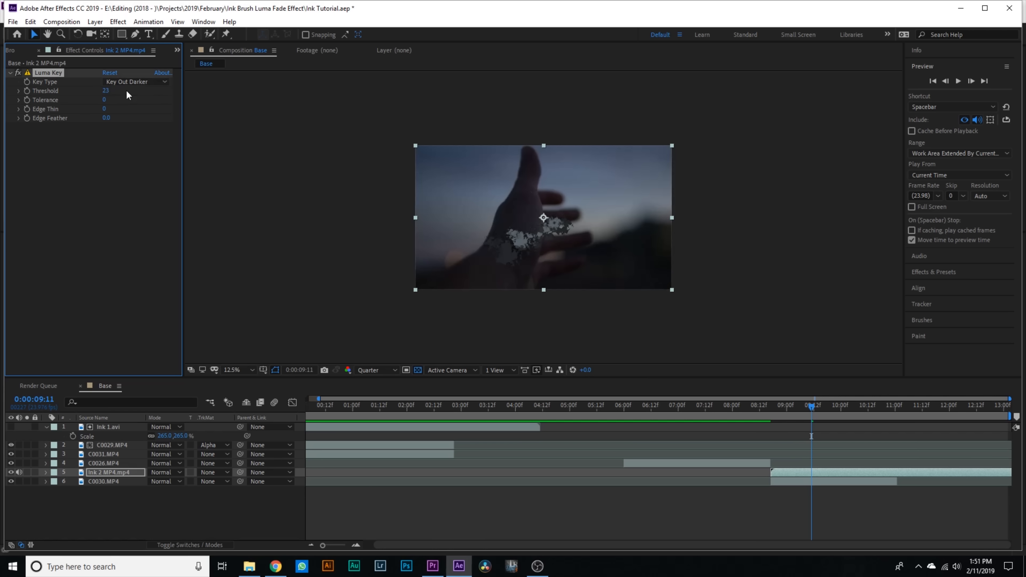
{"action": "left_click", "coordinate": [103, 481]}
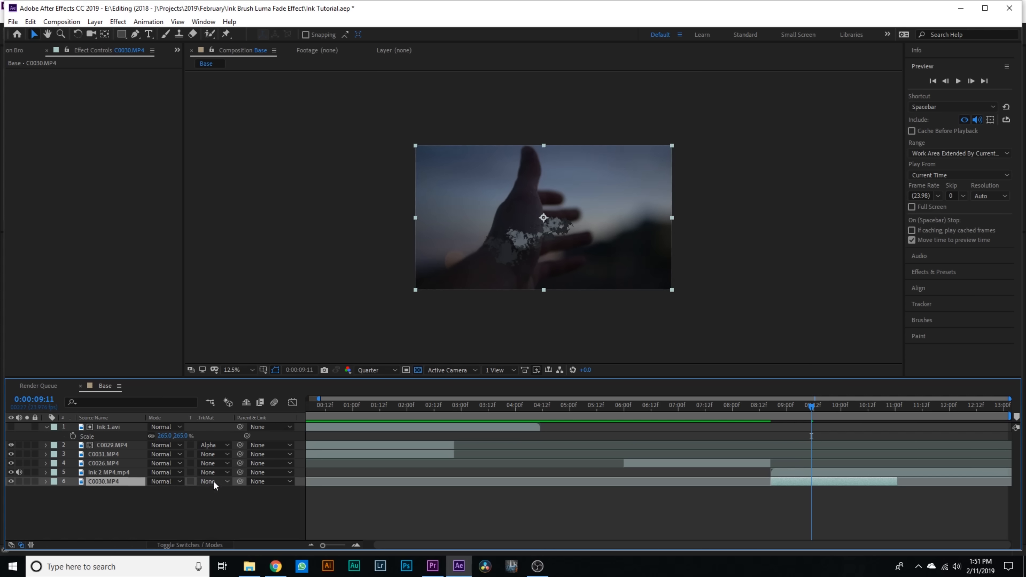
Set C0030's track matte to Alpha Matte of Ink 2 MP4.mp4 and preview the second reveal
{"action": "left_click", "coordinate": [210, 482]}
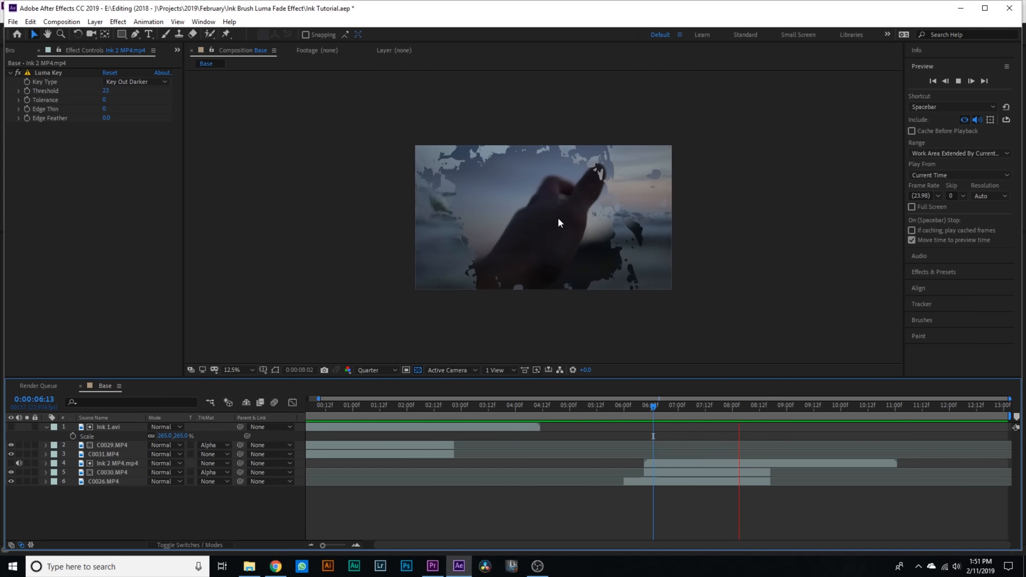
{"action": "left_click", "coordinate": [733, 405]}
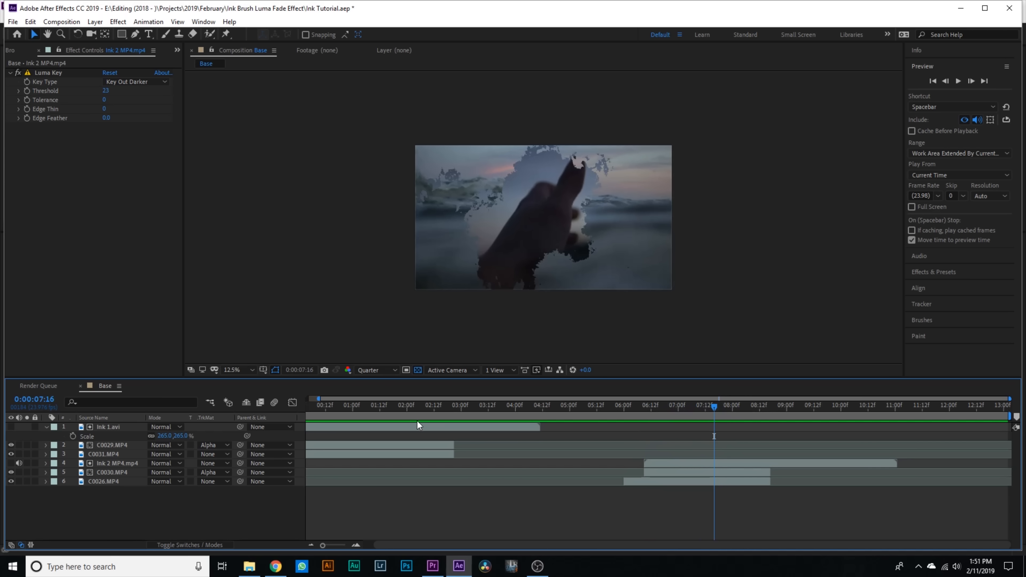
{"action": "left_click", "coordinate": [417, 406]}
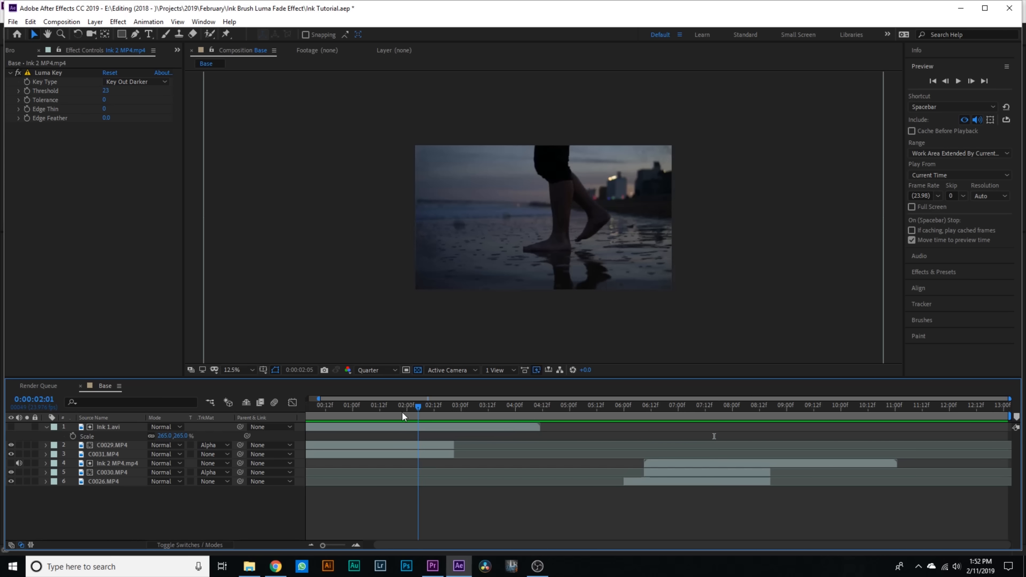
Inspect the first transition zoomed in, then fit the whole frame in the viewer
{"action": "left_click", "coordinate": [111, 445]}
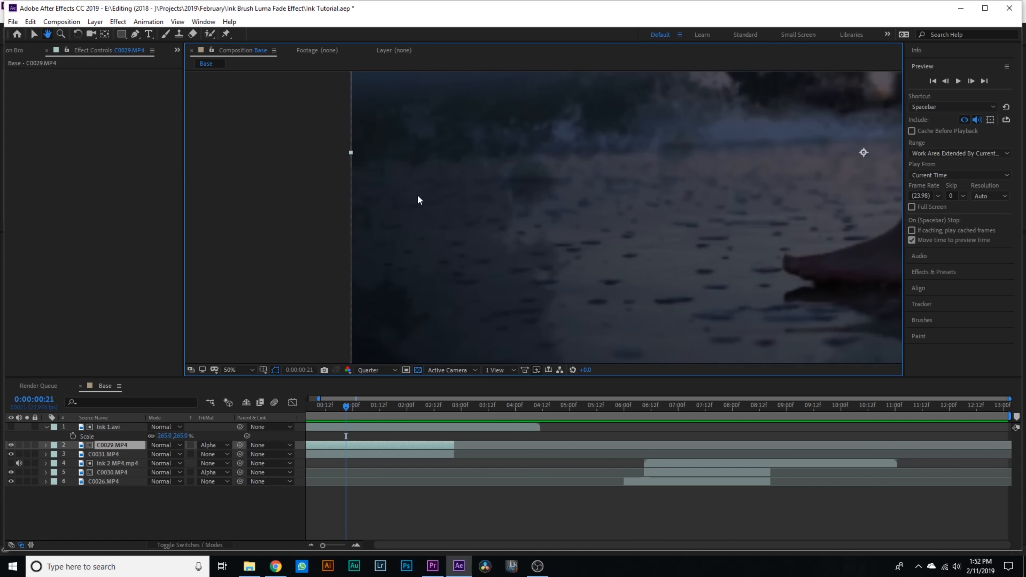
{"action": "left_click", "coordinate": [229, 370]}
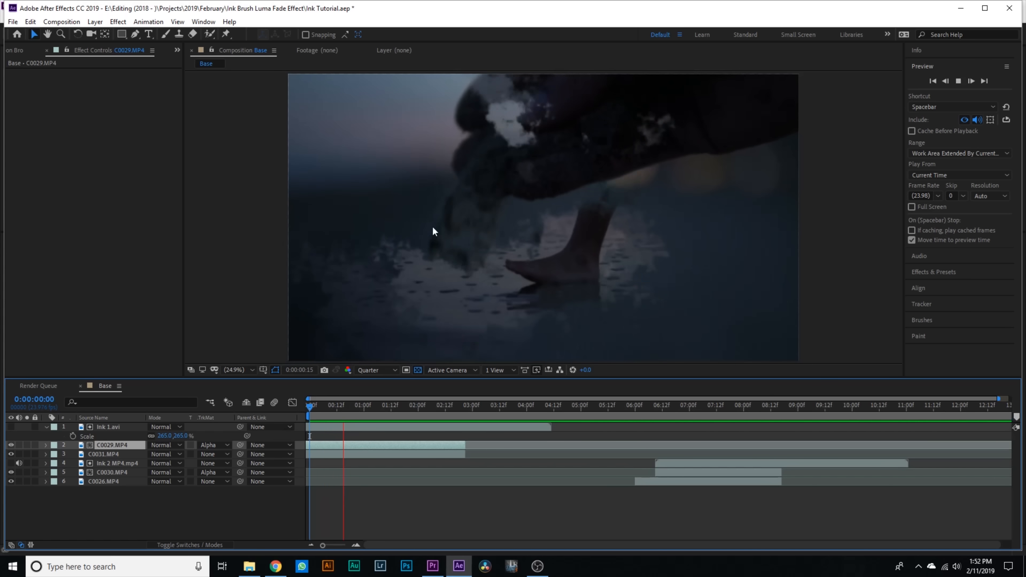
{"action": "left_click", "coordinate": [397, 404]}
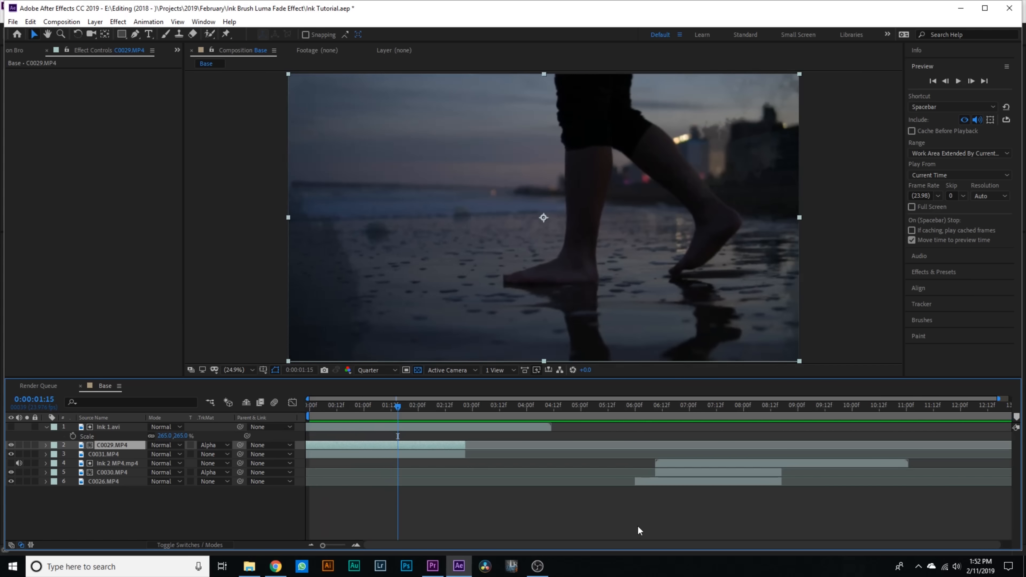